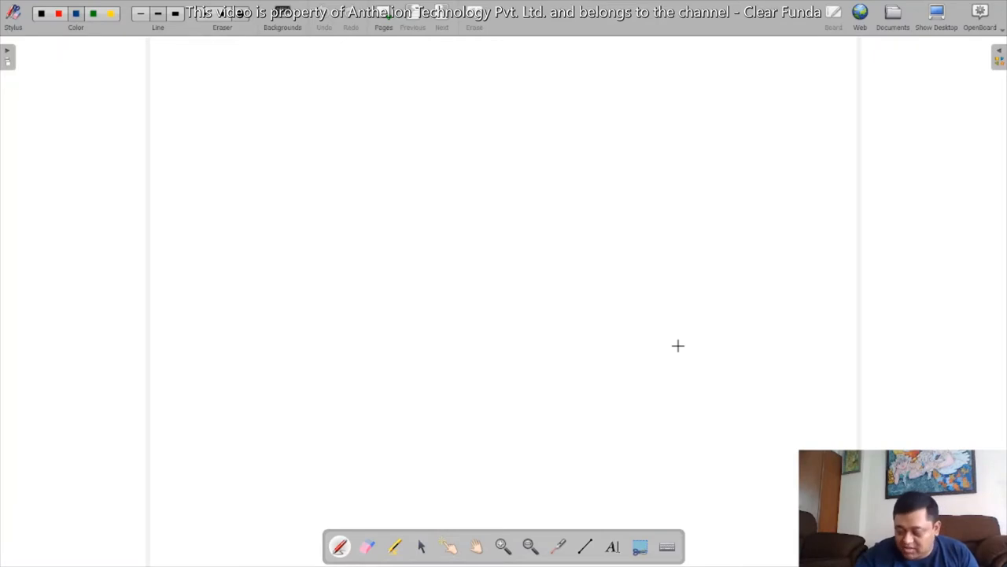
Draw a large freehand blue box and write an underlined 'Universe' heading at its top
{"action": "left_click_drag", "start_coordinate": [245, 167], "coordinate": [458, 155]}
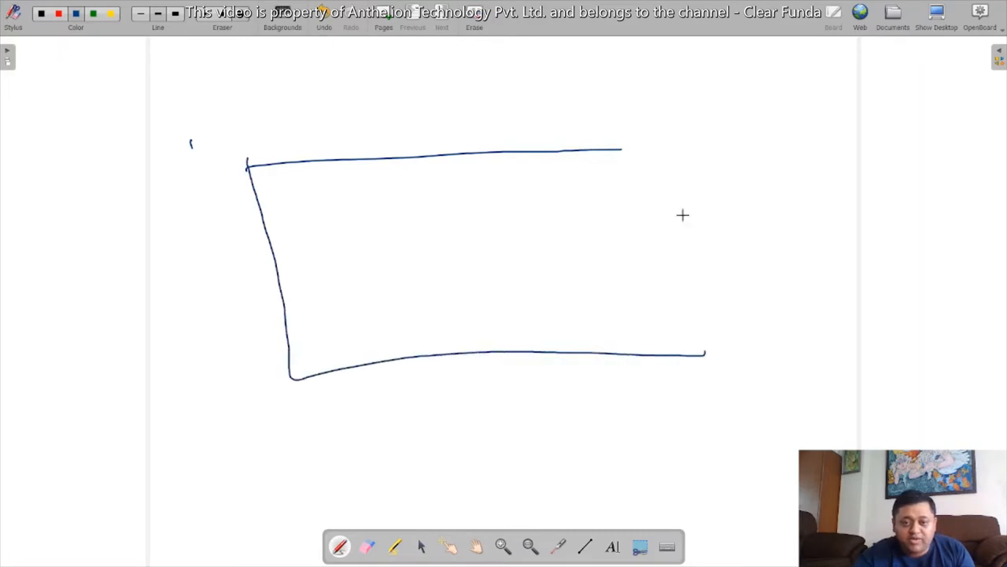
{"action": "left_click_drag", "start_coordinate": [622, 148], "coordinate": [623, 374]}
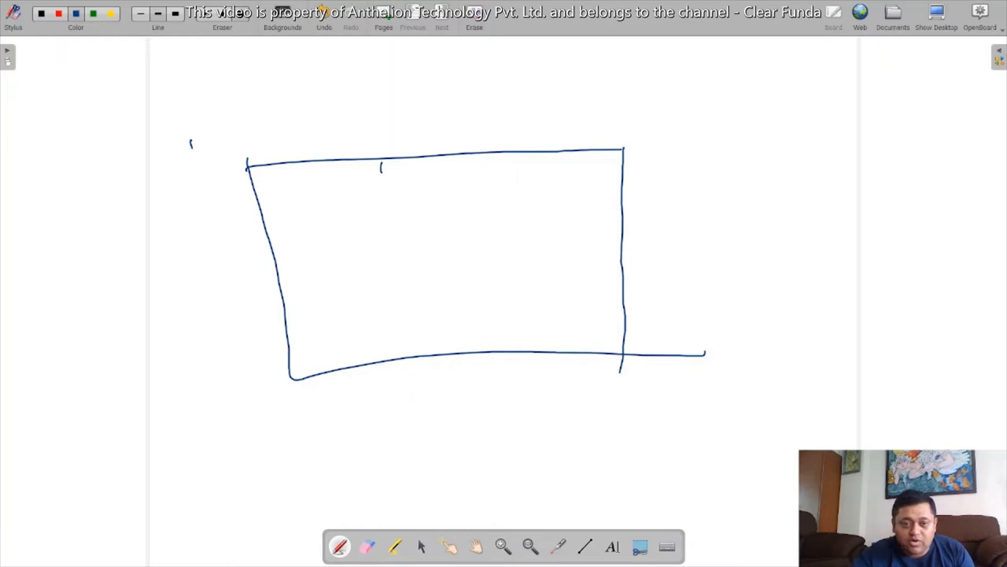
{"action": "left_click_drag", "start_coordinate": [381, 177], "coordinate": [448, 169]}
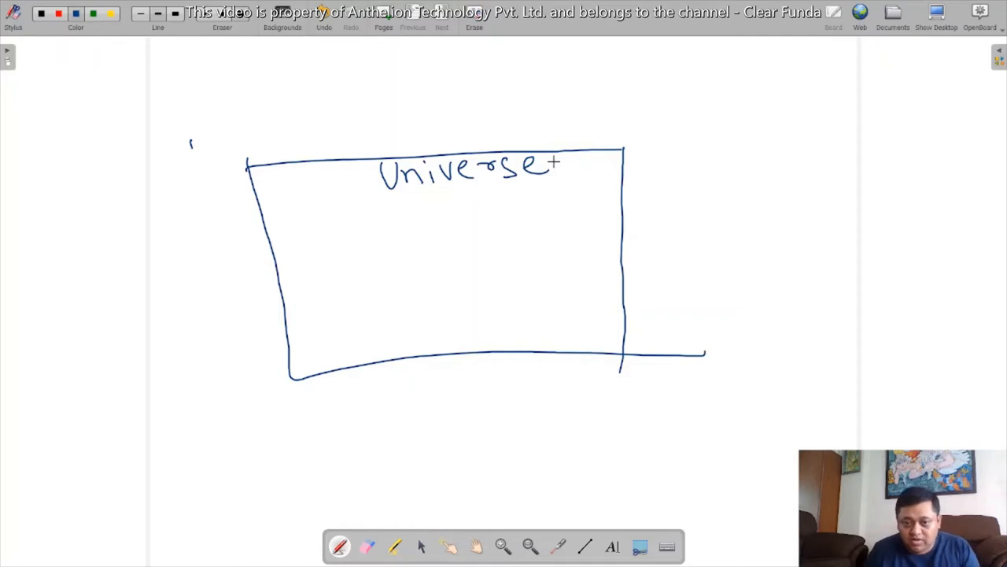
{"action": "left_click_drag", "start_coordinate": [383, 201], "coordinate": [518, 195]}
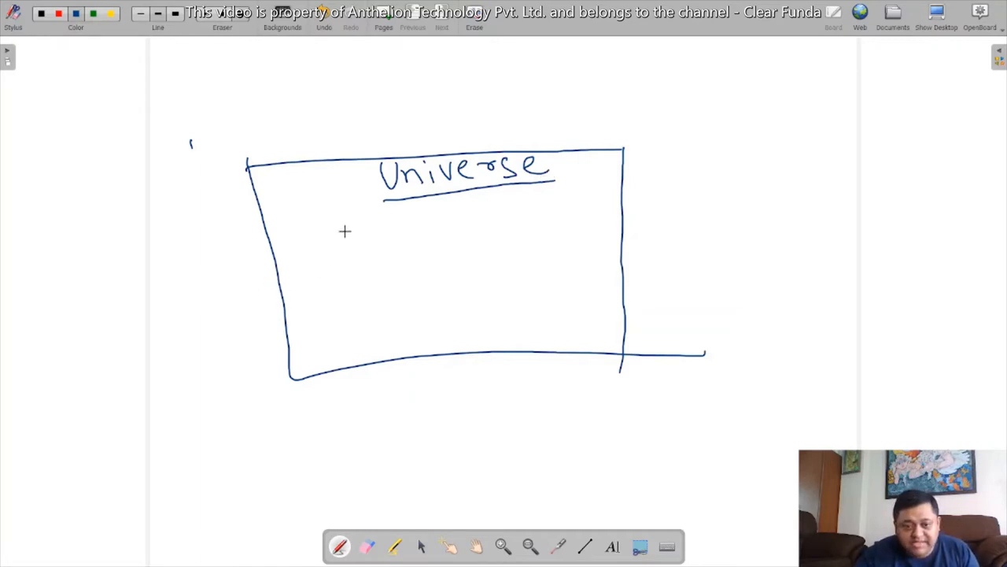
Draw two nested ovals inside the Universe box and label them 'Ch' and 'Bio'
{"action": "left_click_drag", "start_coordinate": [354, 232], "coordinate": [354, 330]}
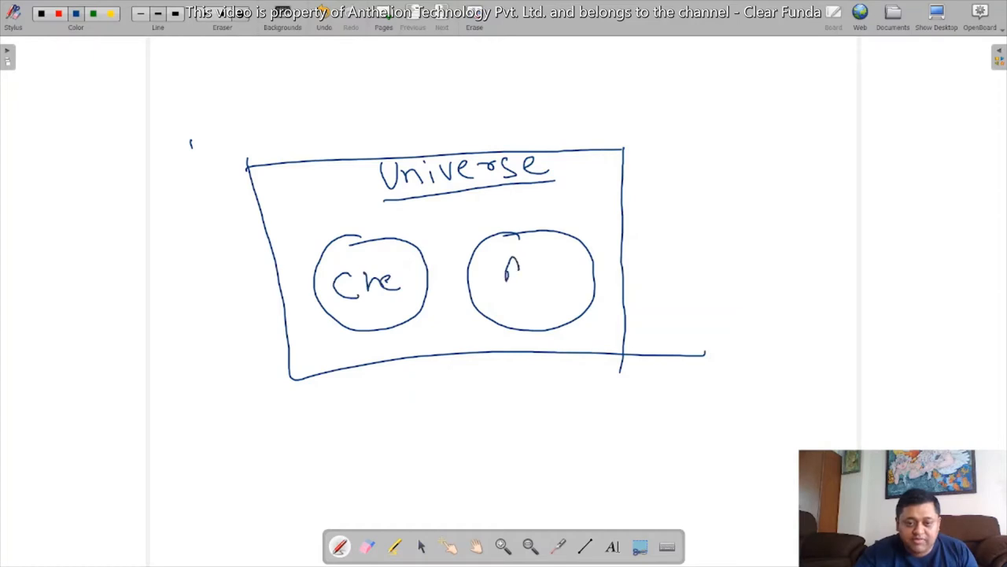
{"action": "left_click_drag", "start_coordinate": [507, 271], "coordinate": [563, 275]}
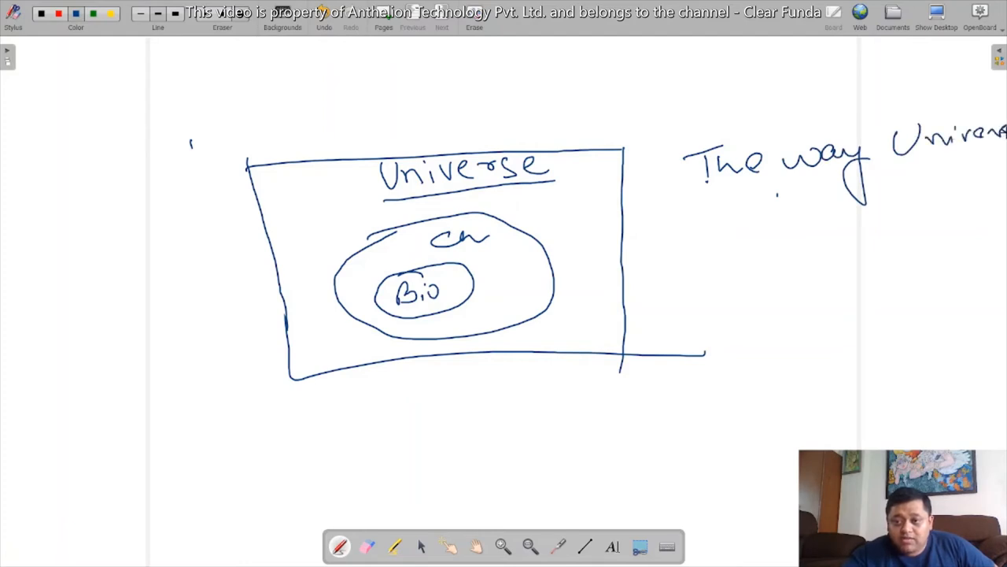
Handwrite 'Works – Physics' beside the box and begin the next line below
{"action": "left_click_drag", "start_coordinate": [748, 224], "coordinate": [827, 224]}
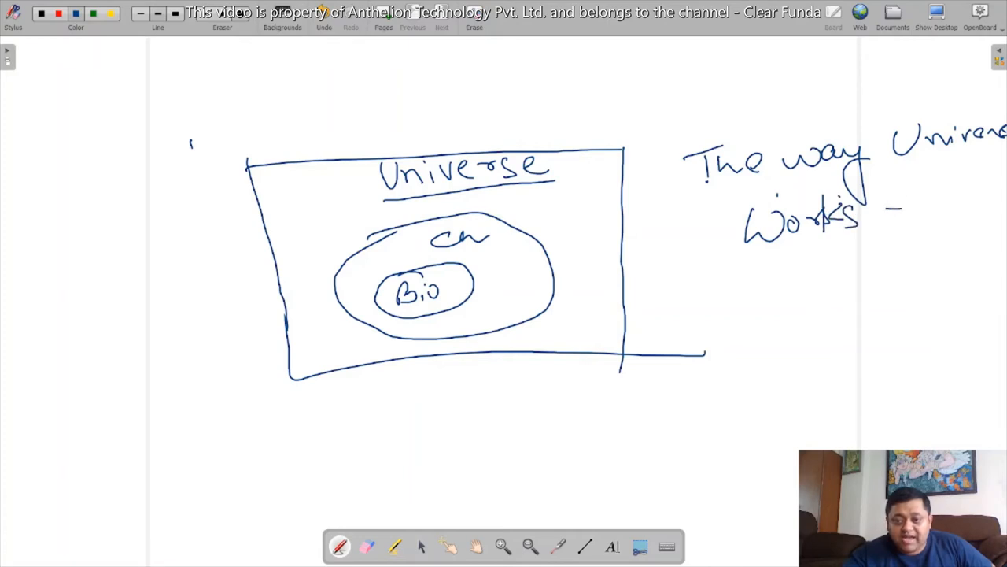
{"action": "left_click_drag", "start_coordinate": [905, 220], "coordinate": [975, 205]}
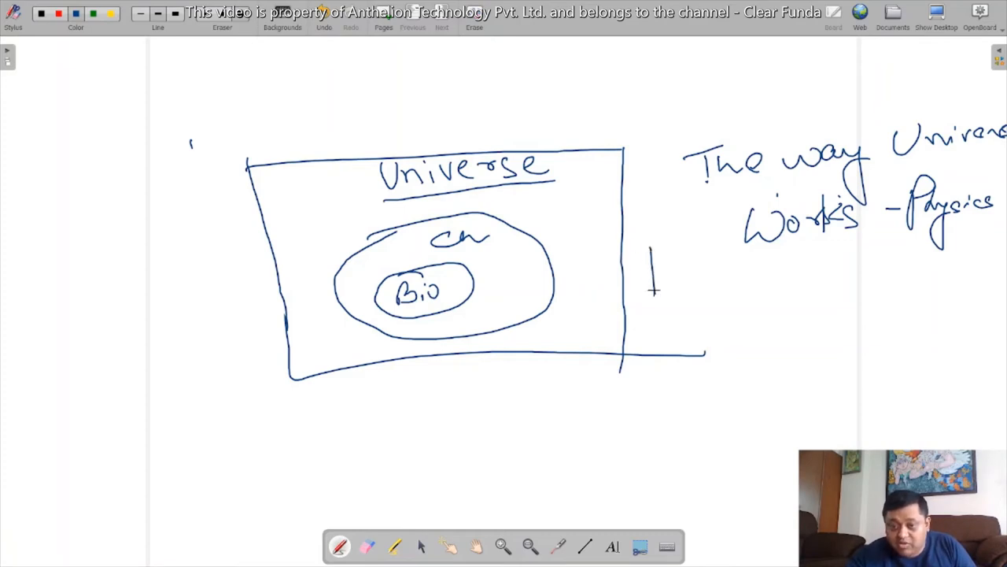
{"action": "left_click_drag", "start_coordinate": [637, 260], "coordinate": [763, 283]}
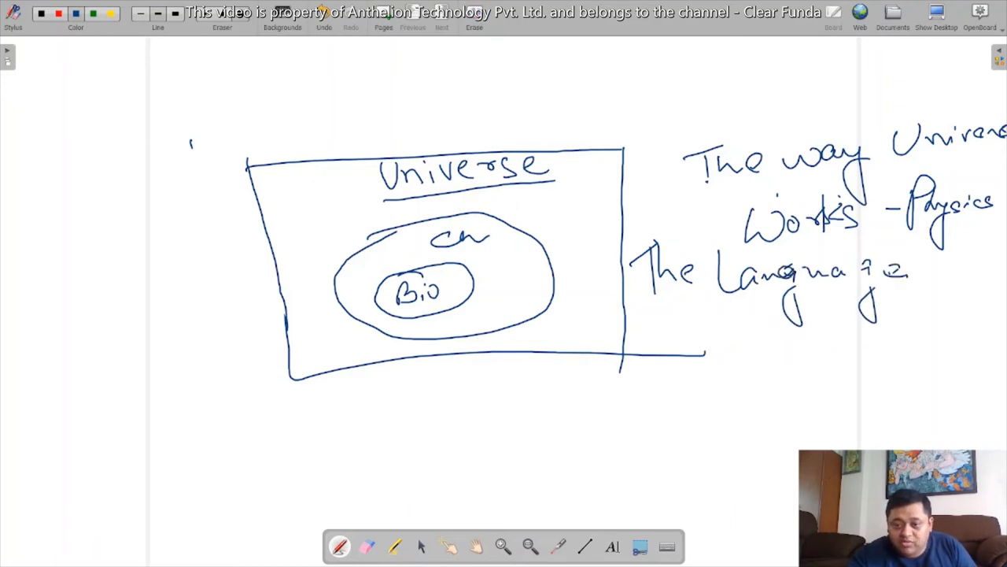
Finish the note 'The Language of Physics = Math' beneath the first line
{"action": "left_click", "coordinate": [858, 291]}
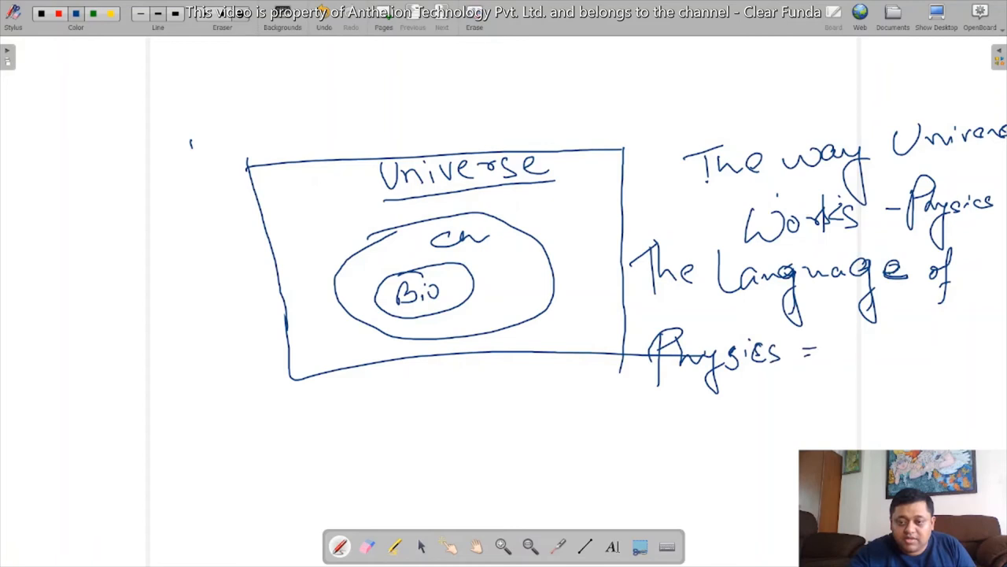
{"action": "left_click_drag", "start_coordinate": [827, 346], "coordinate": [908, 350]}
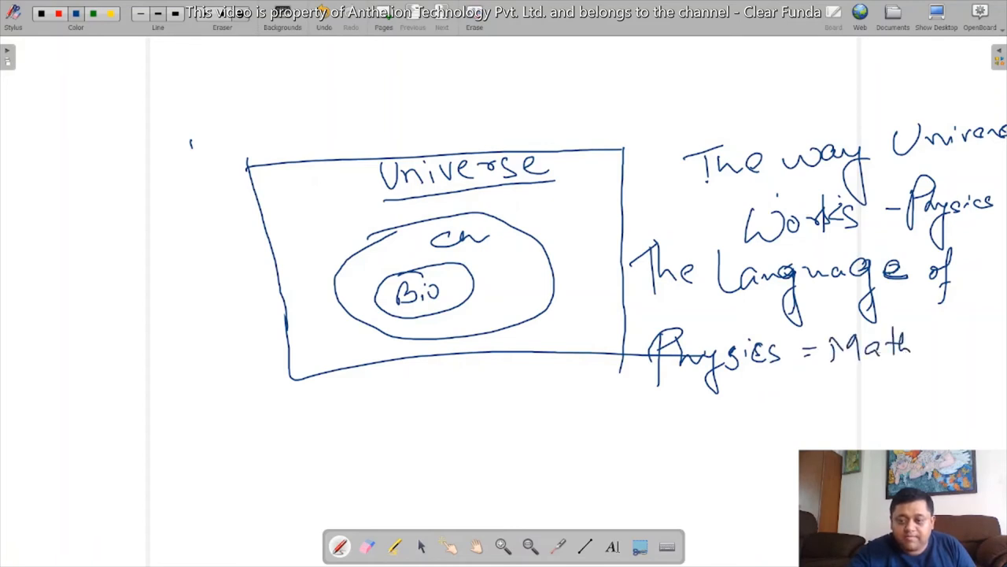
{"action": "type", "text": "emati"}
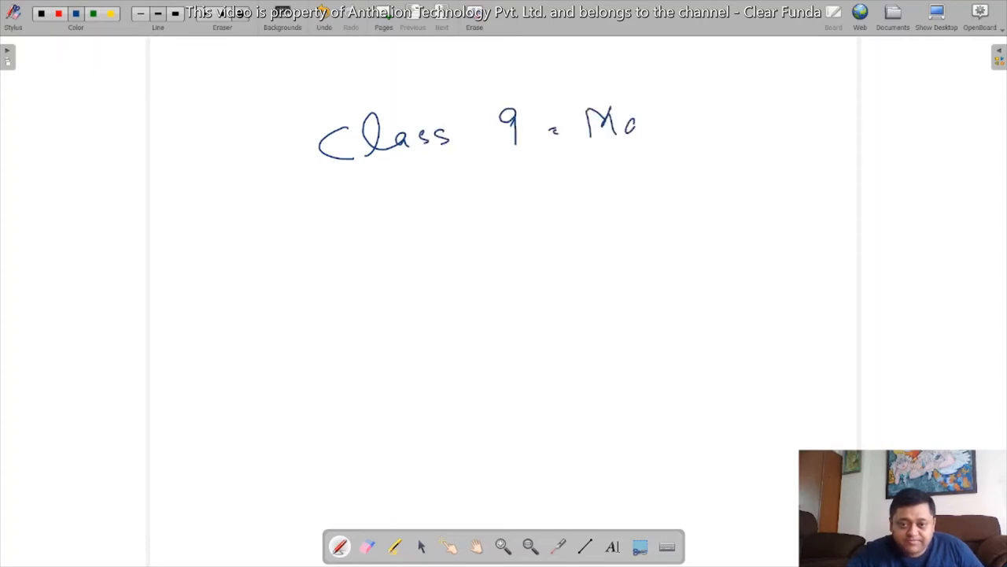
Finish the 'Class 9 Maths' heading and write 'Arithmetic = Numbers' below it
{"action": "left_click_drag", "start_coordinate": [637, 126], "coordinate": [704, 126]}
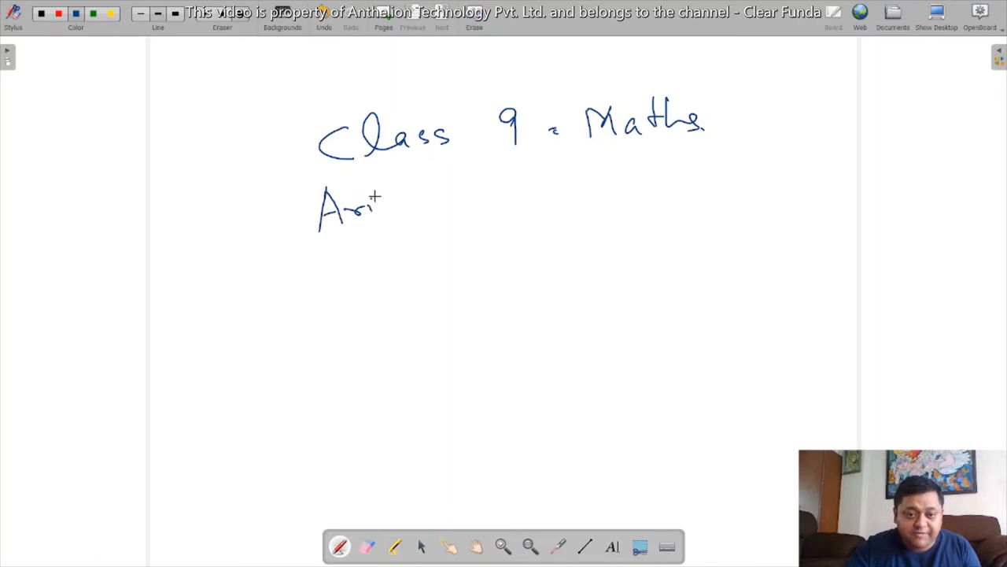
{"action": "left_click_drag", "start_coordinate": [385, 197], "coordinate": [453, 197]}
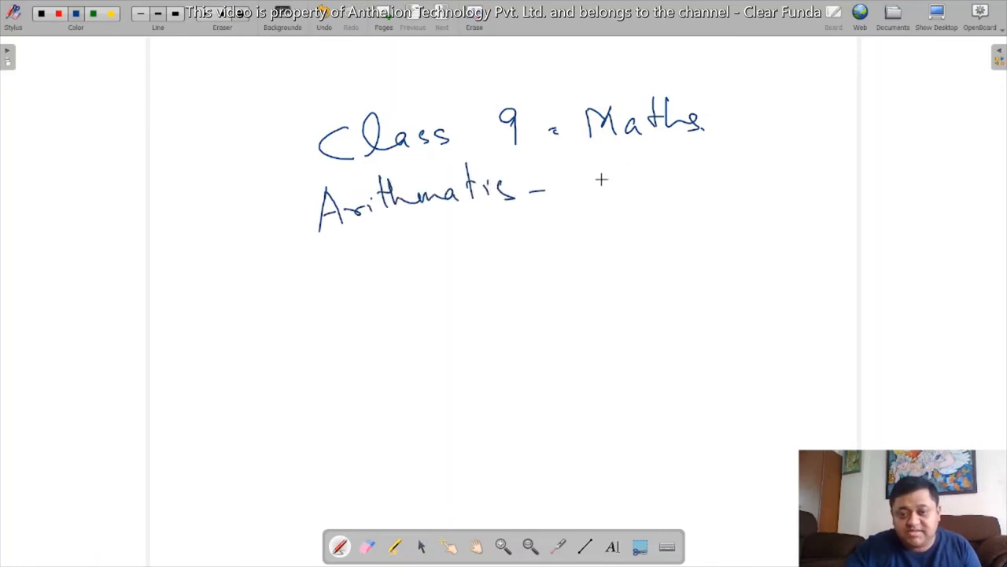
{"action": "left_click_drag", "start_coordinate": [586, 189], "coordinate": [665, 189]}
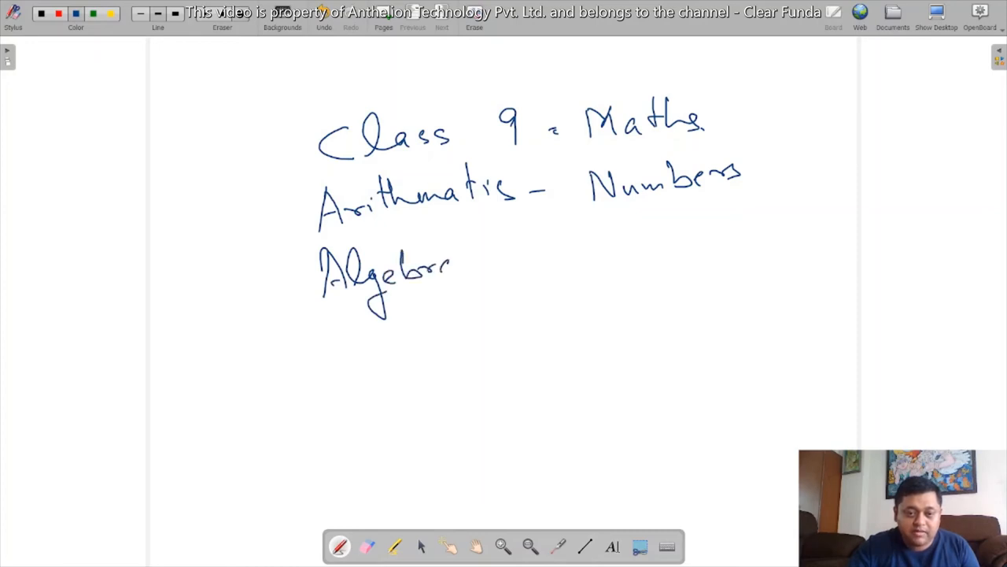
Write 'Algebra = Expression of number', the Coordinate Geo line, and begin 'Geometry ='
{"action": "left_click_drag", "start_coordinate": [515, 248], "coordinate": [625, 236]}
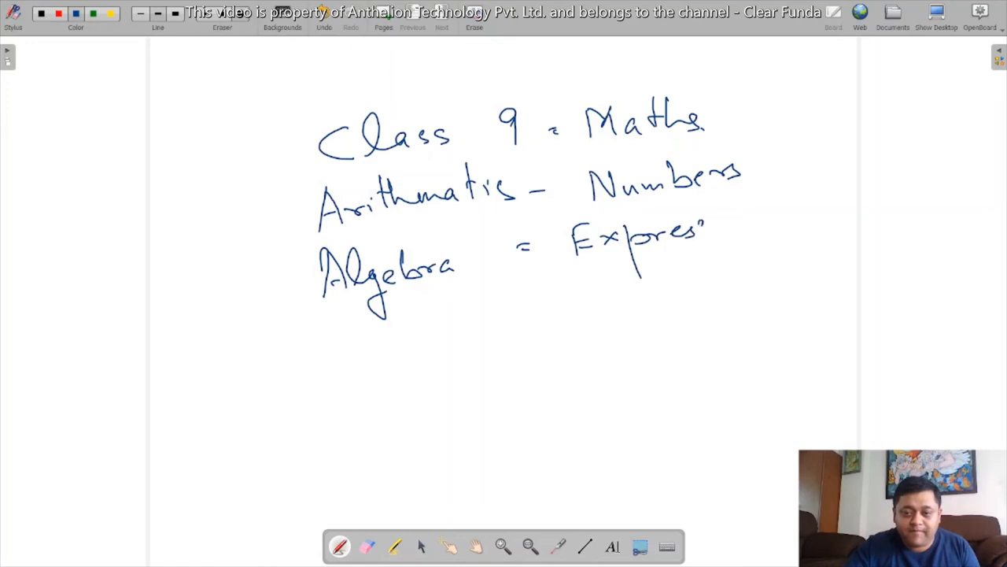
{"action": "left_click_drag", "start_coordinate": [708, 225], "coordinate": [791, 221]}
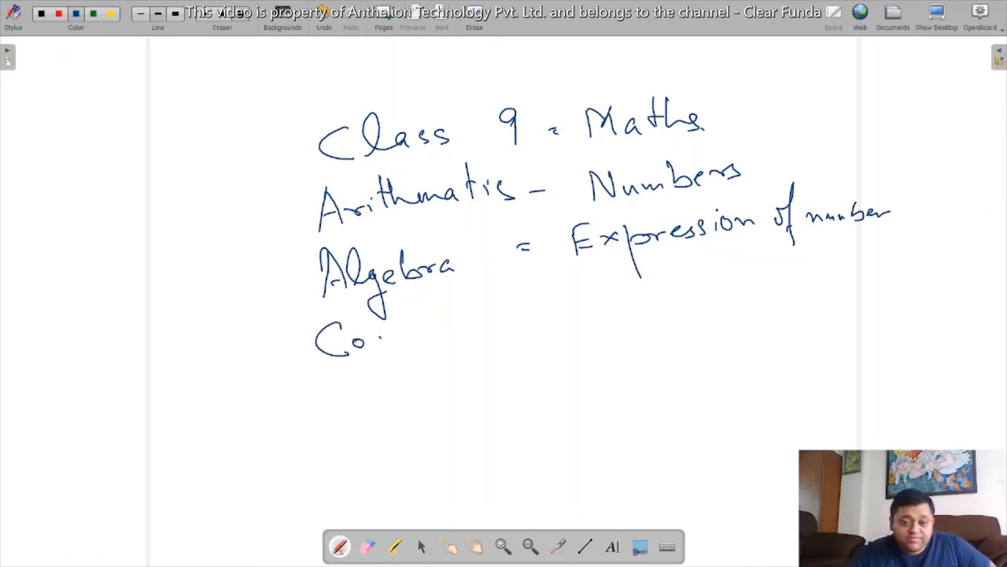
{"action": "left_click_drag", "start_coordinate": [385, 327], "coordinate": [453, 326]}
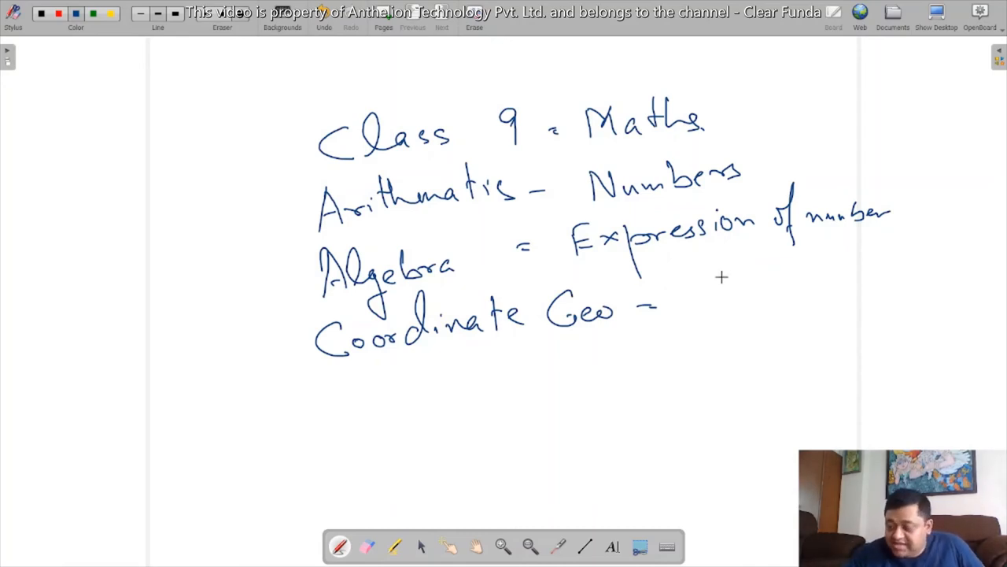
{"action": "mouse_move", "coordinate": [726, 321]}
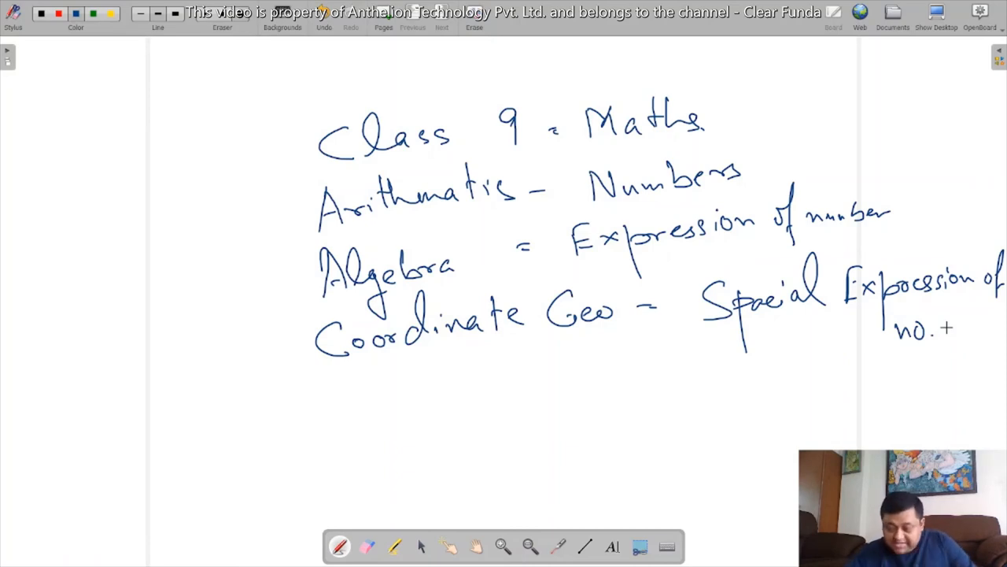
{"action": "left_click_drag", "start_coordinate": [339, 382], "coordinate": [346, 406]}
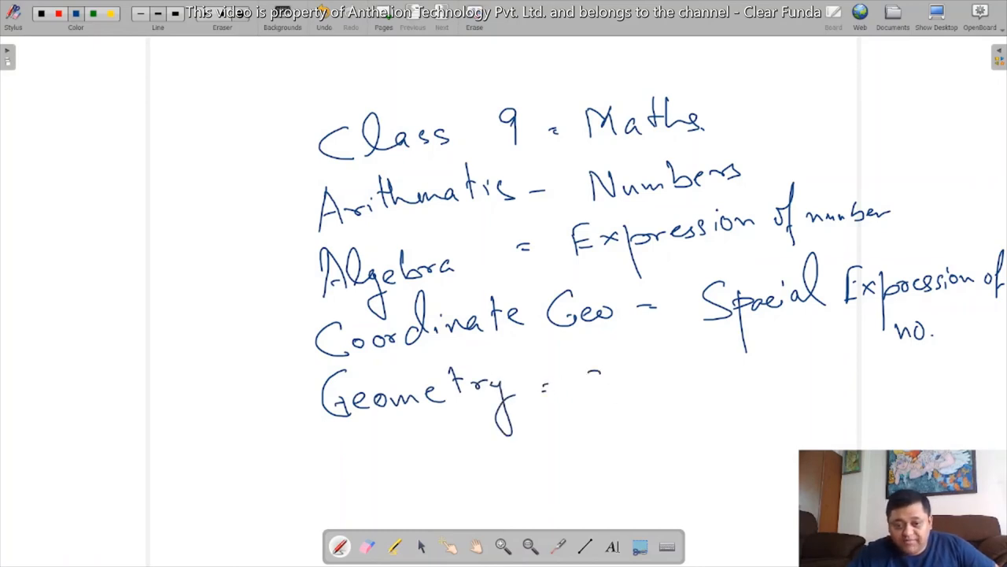
Write Geometry's shapes and angles, 'Mensuration = Areas & Volume', and start Statistics & Probability
{"action": "type", "text": "Shapes, Angle"}
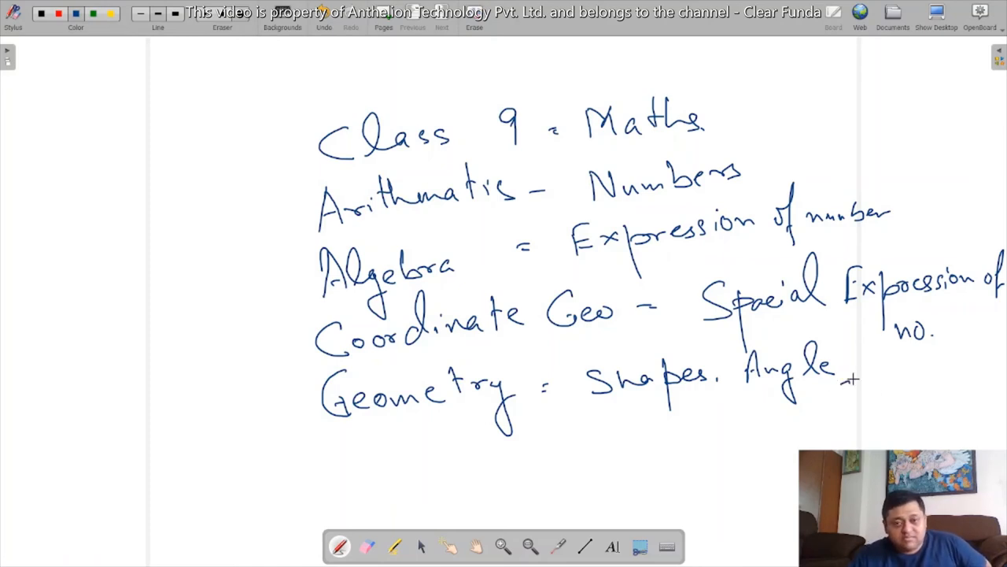
{"action": "left_click_drag", "start_coordinate": [862, 370], "coordinate": [885, 386]}
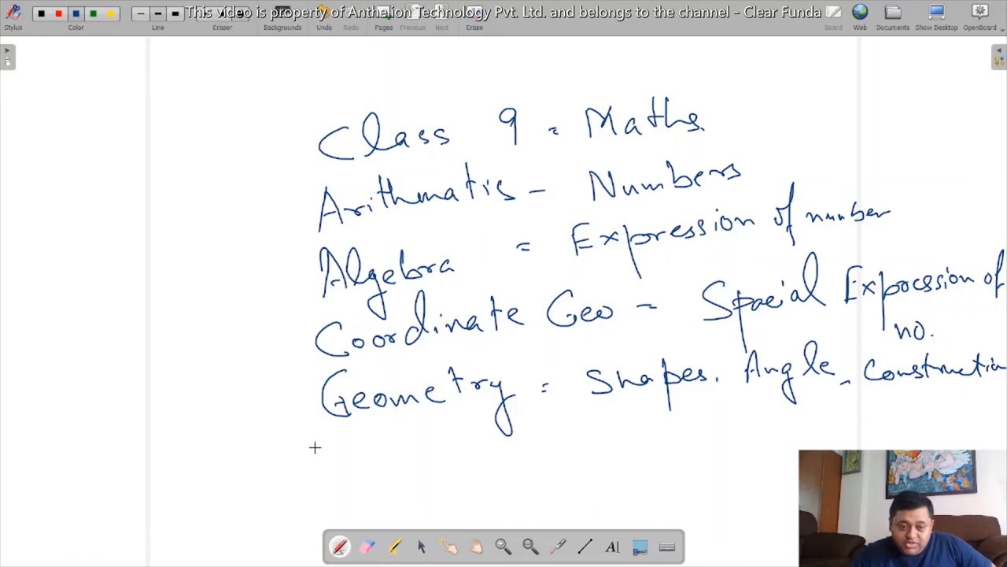
{"action": "left_click_drag", "start_coordinate": [319, 448], "coordinate": [406, 453]}
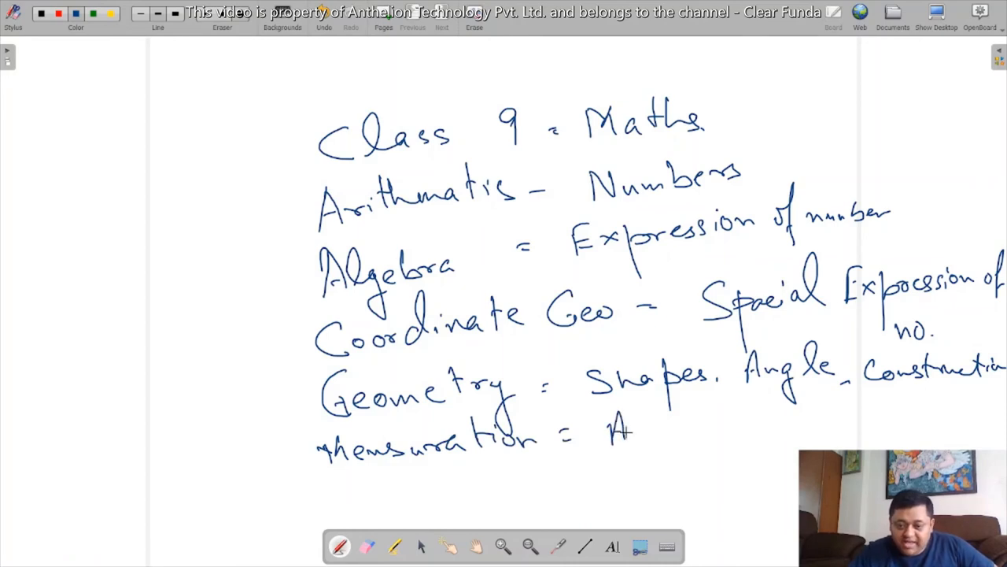
{"action": "left_click_drag", "start_coordinate": [621, 433], "coordinate": [731, 431]}
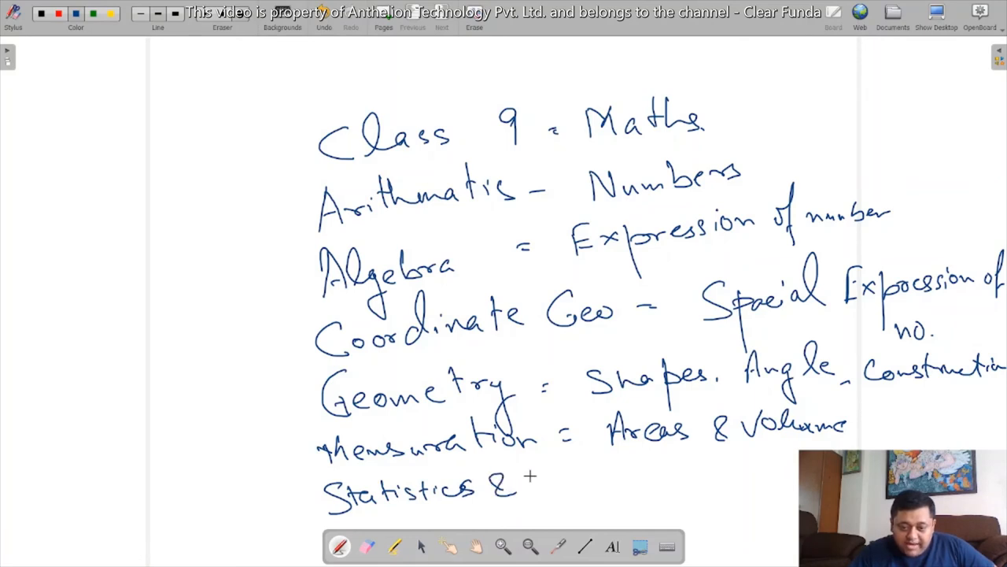
{"action": "left_click_drag", "start_coordinate": [531, 488], "coordinate": [602, 480]}
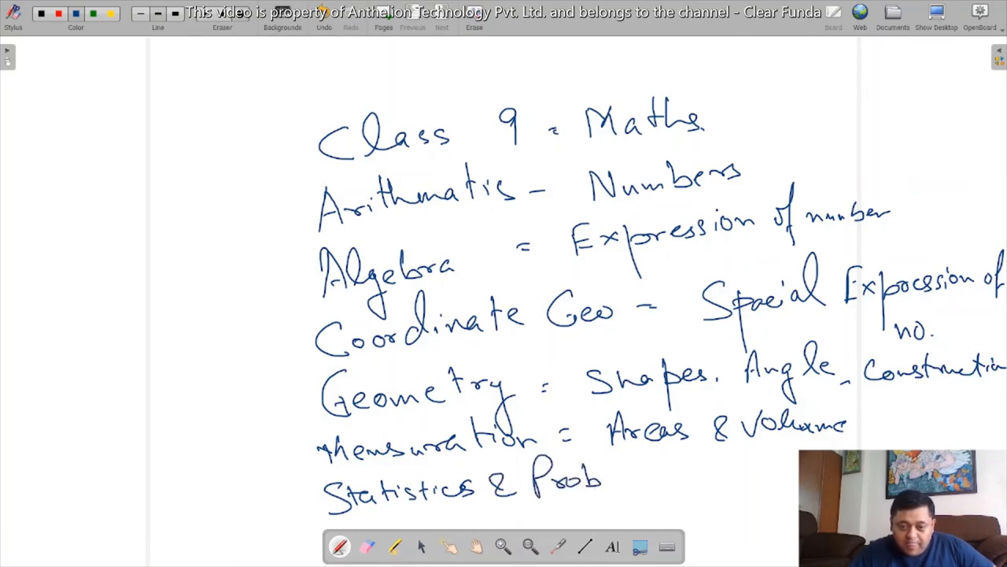
Complete 'Statistics & Probability =' and begin its description 'Da…'
{"action": "left_click_drag", "start_coordinate": [606, 480], "coordinate": [668, 480]}
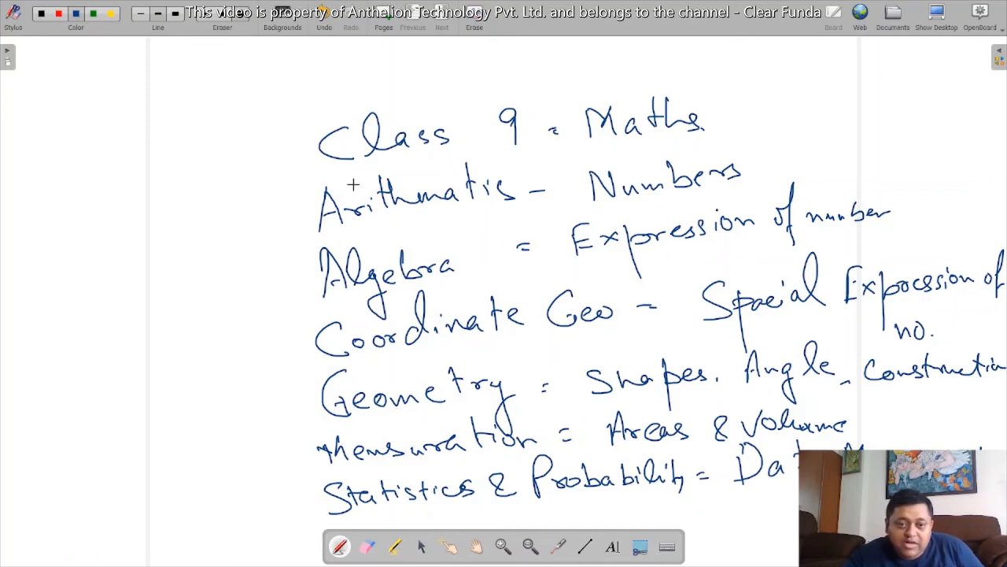
{"action": "left_click_drag", "start_coordinate": [354, 181], "coordinate": [539, 126]}
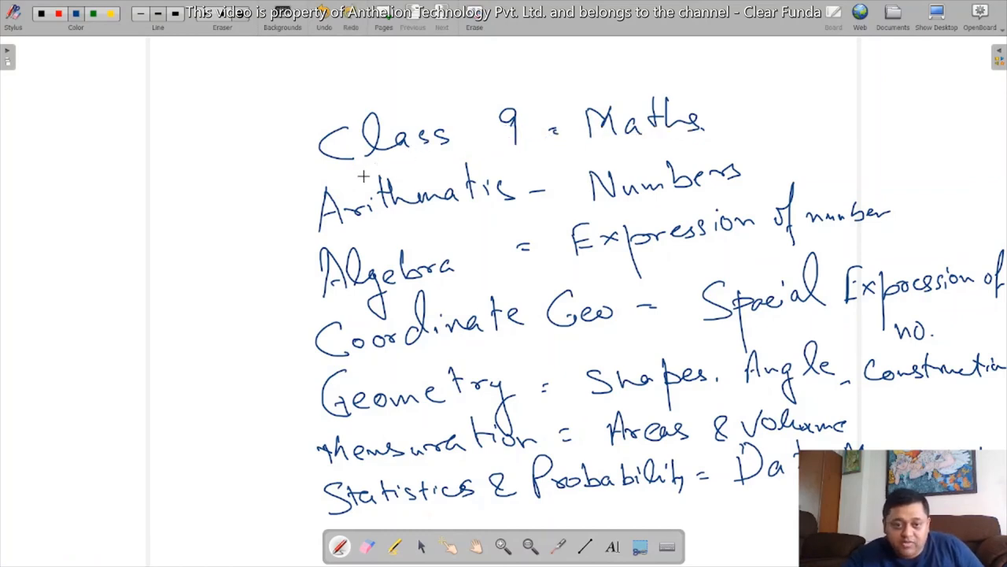
Wipe the handwritten topic list from the page
{"action": "left_click_drag", "start_coordinate": [358, 177], "coordinate": [562, 148]}
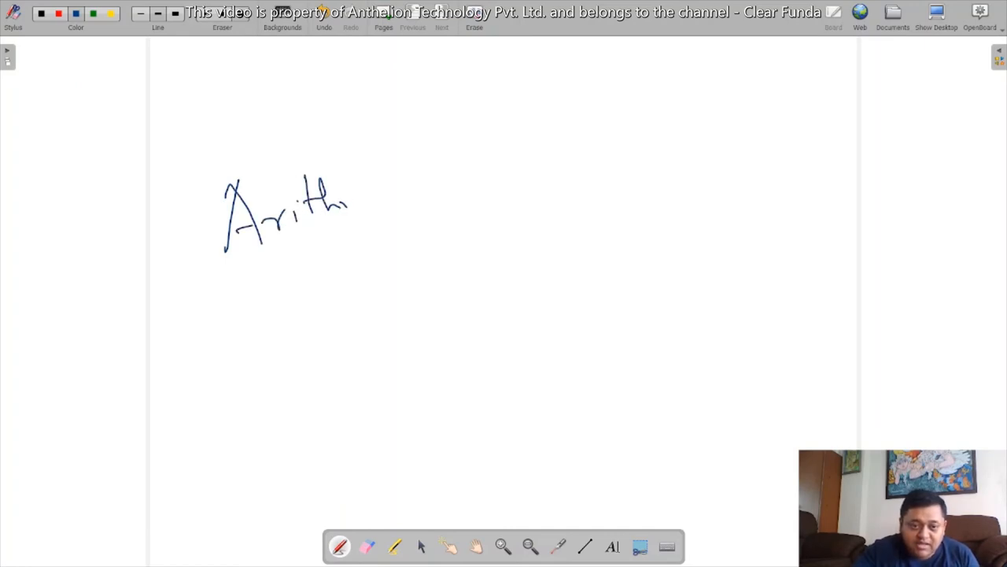
Erase the remaining handwriting so the page is blank
{"action": "left_click_drag", "start_coordinate": [346, 197], "coordinate": [464, 173]}
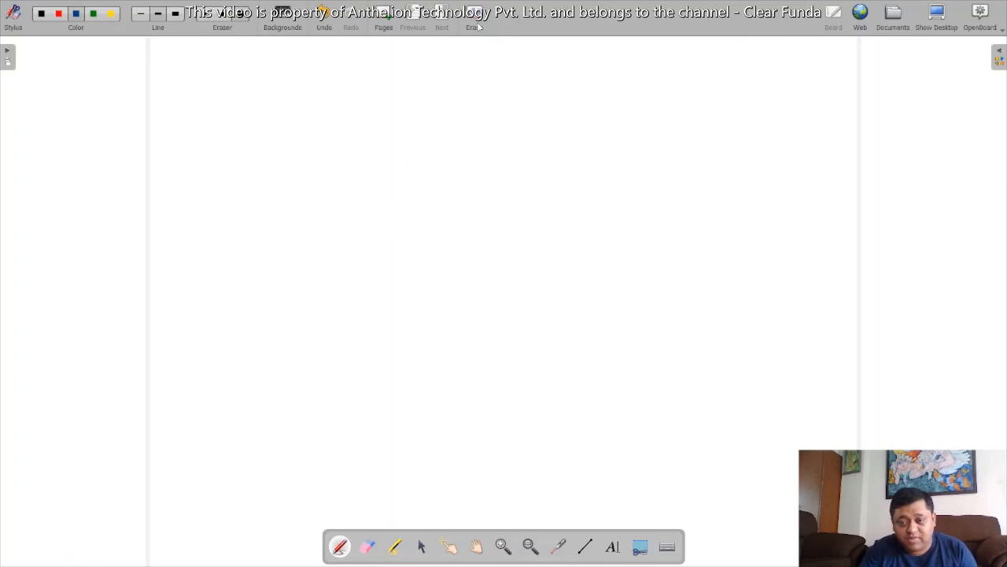
{"action": "mouse_move", "coordinate": [475, 15]}
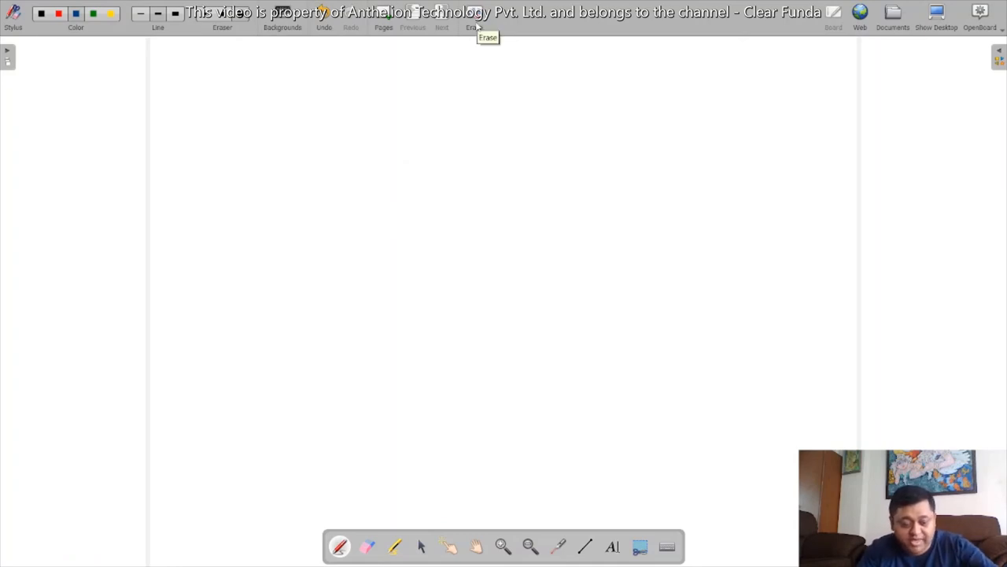